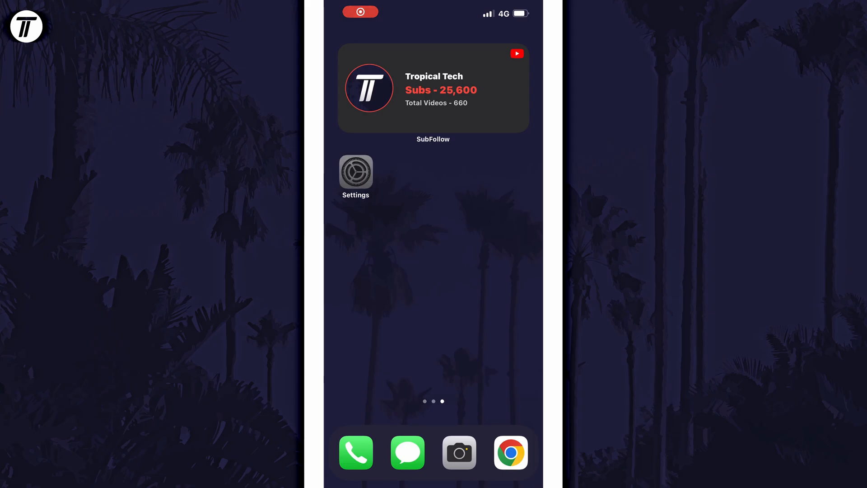
Reach Mobile Data Options via Settings and Mobile Data, showing Data Roaming off and Voice & Data 5G Auto
click(356, 172)
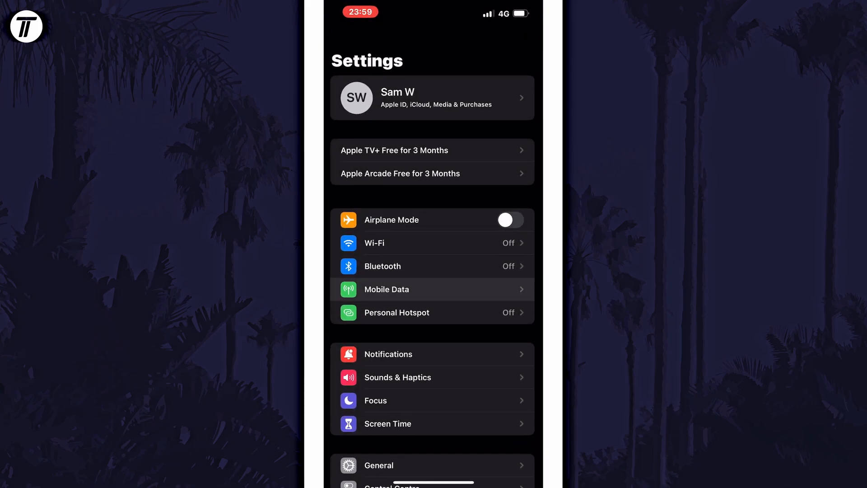
click(431, 289)
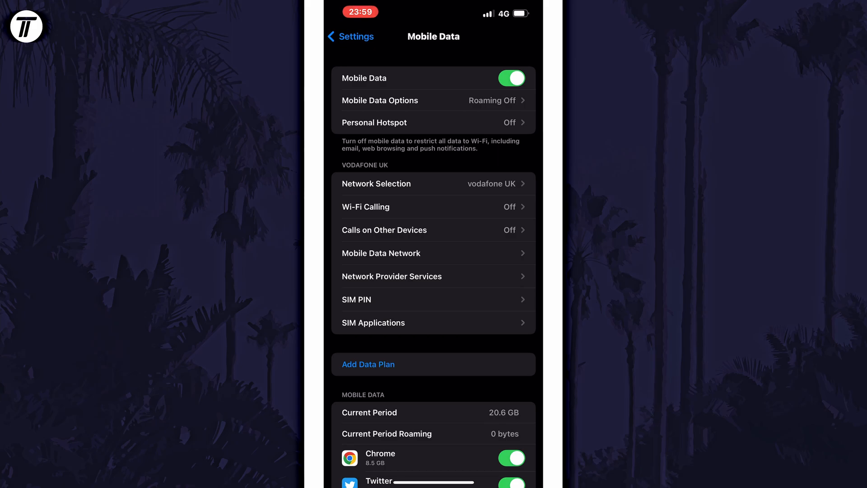
click(432, 100)
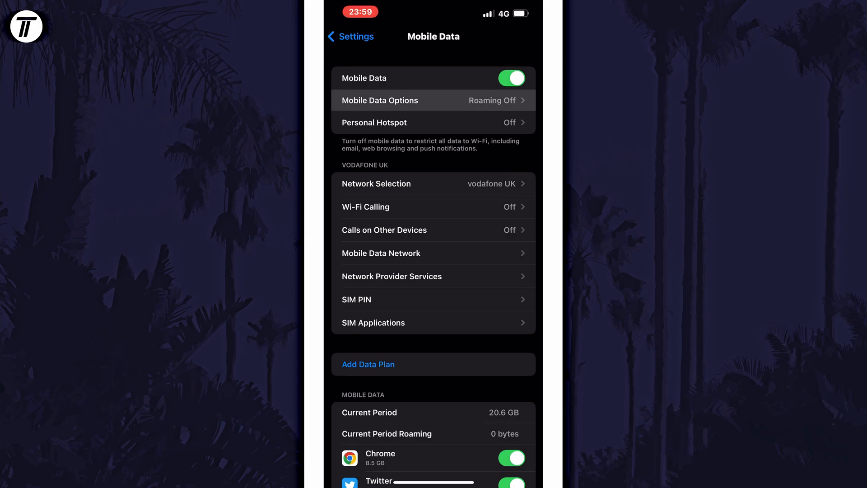
click(380, 100)
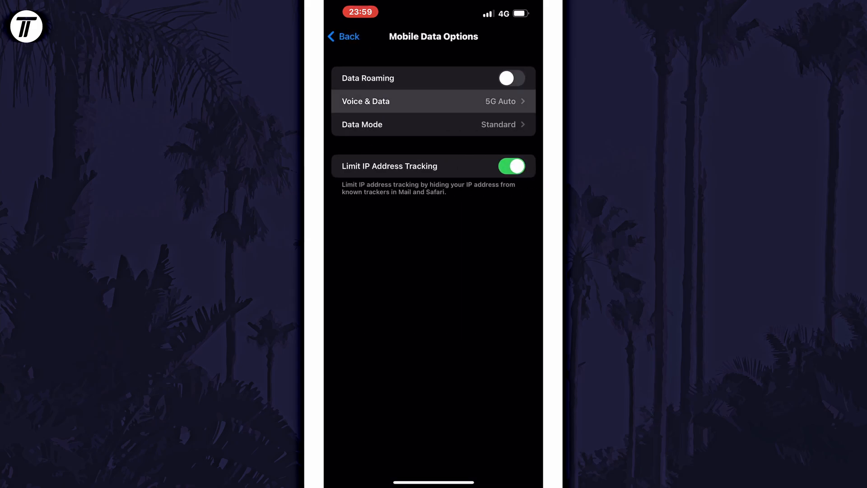
Show the Voice & Data network choices: 5G On, 5G Auto and 4G
click(432, 101)
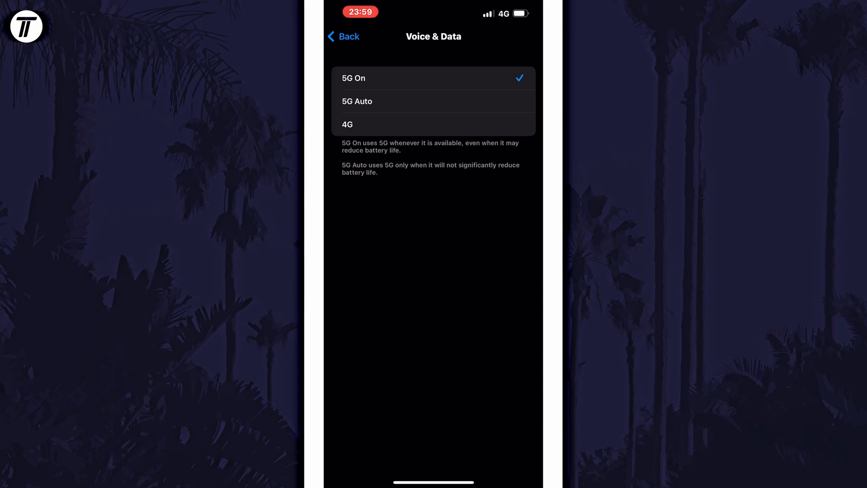
Set Voice & Data to 5G Auto, moving the checkmark away from 5G On
click(433, 101)
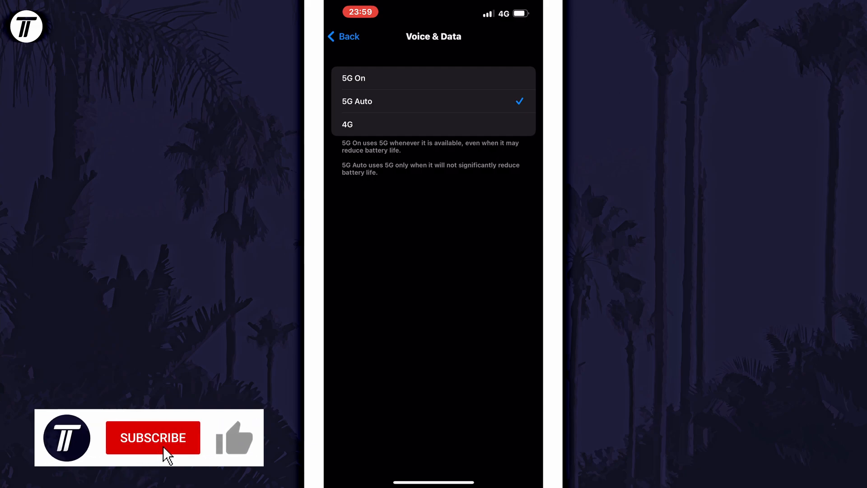
click(154, 437)
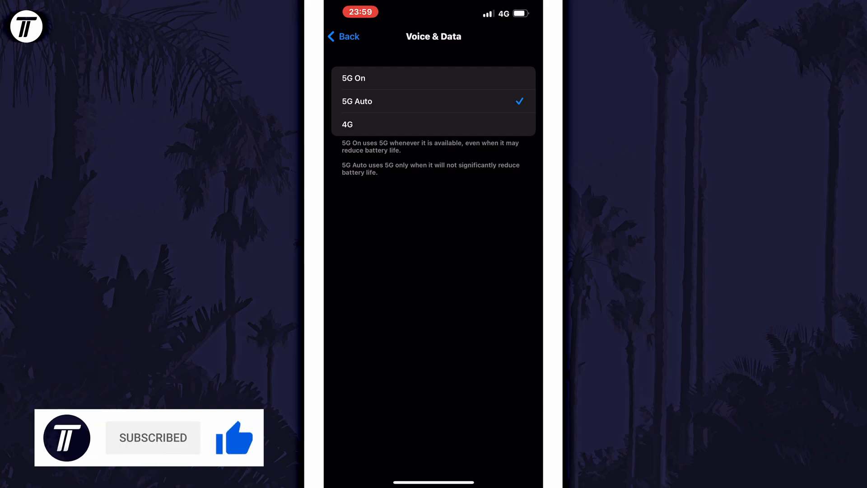